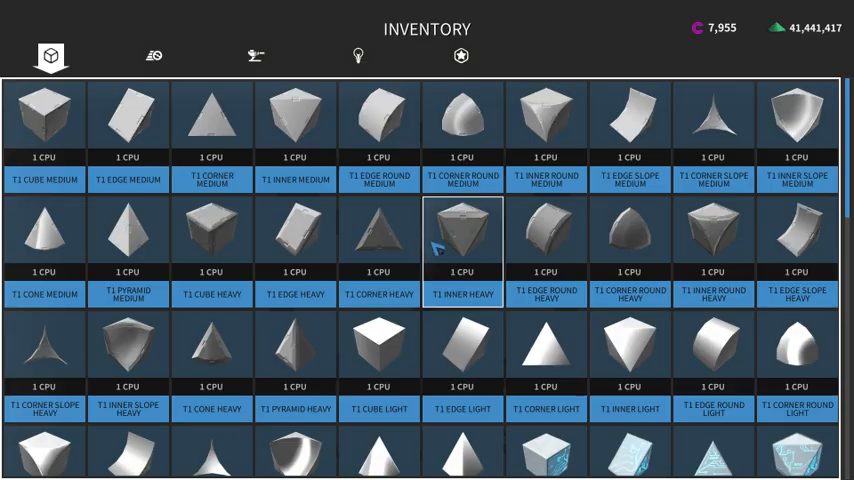
- Leave the current menu with Escape to return to the block inventory view
key("Escape")
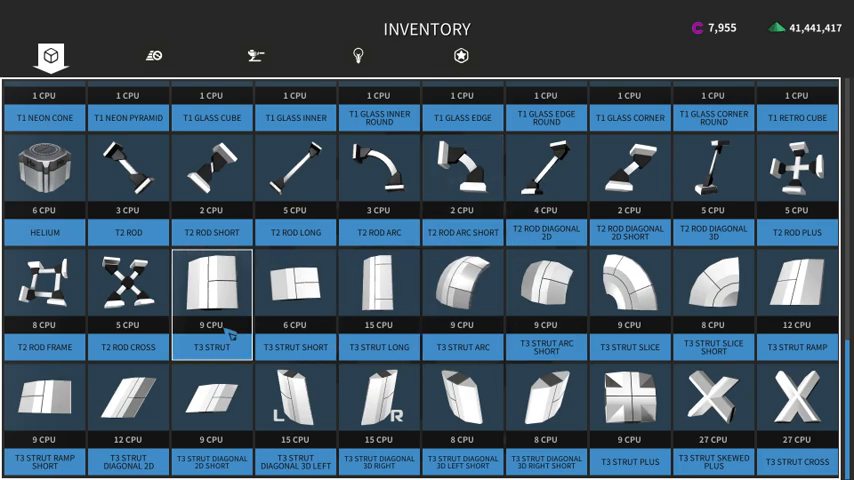
mouse_move(296, 290)
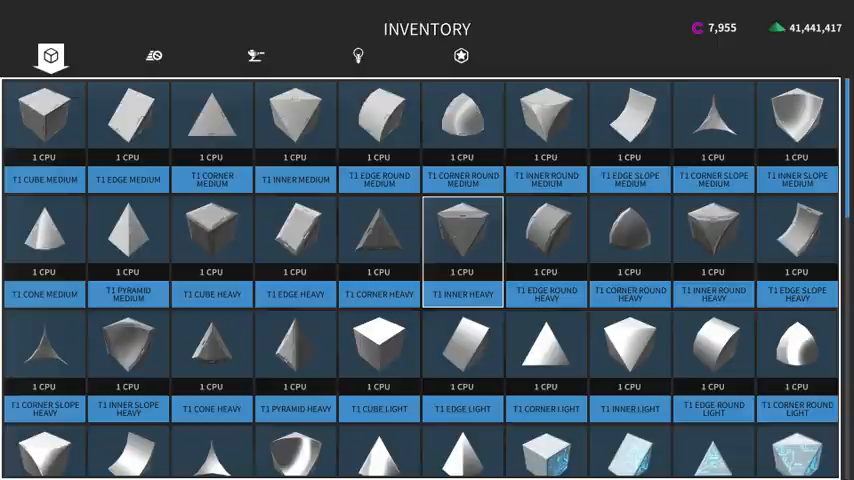
scroll("down", 3)
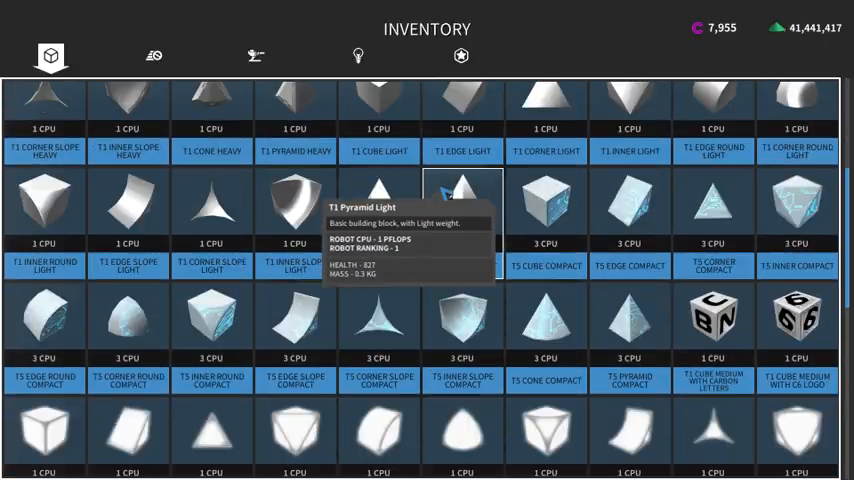